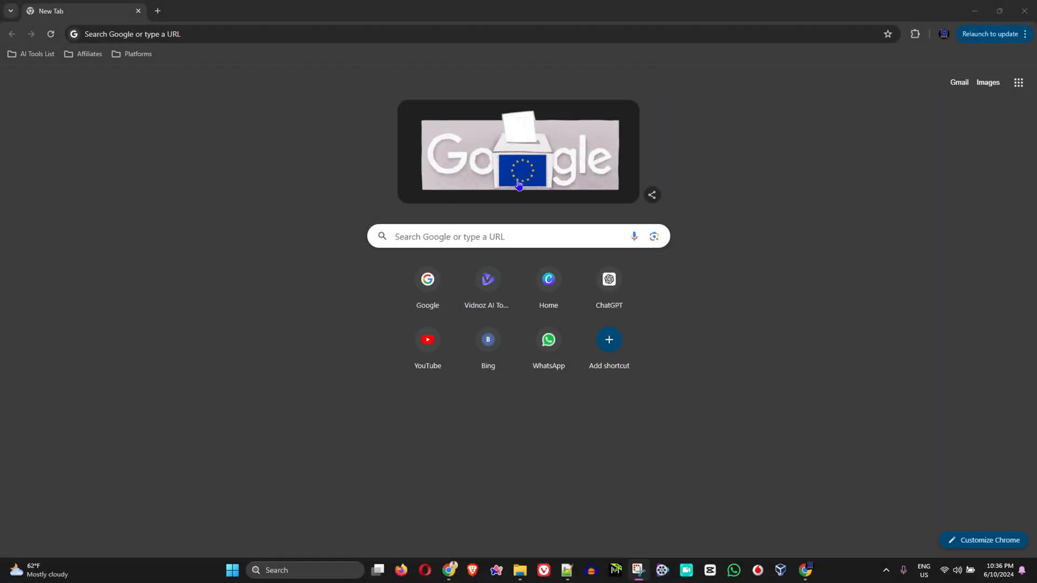
pyautogui.moveTo(465, 259)
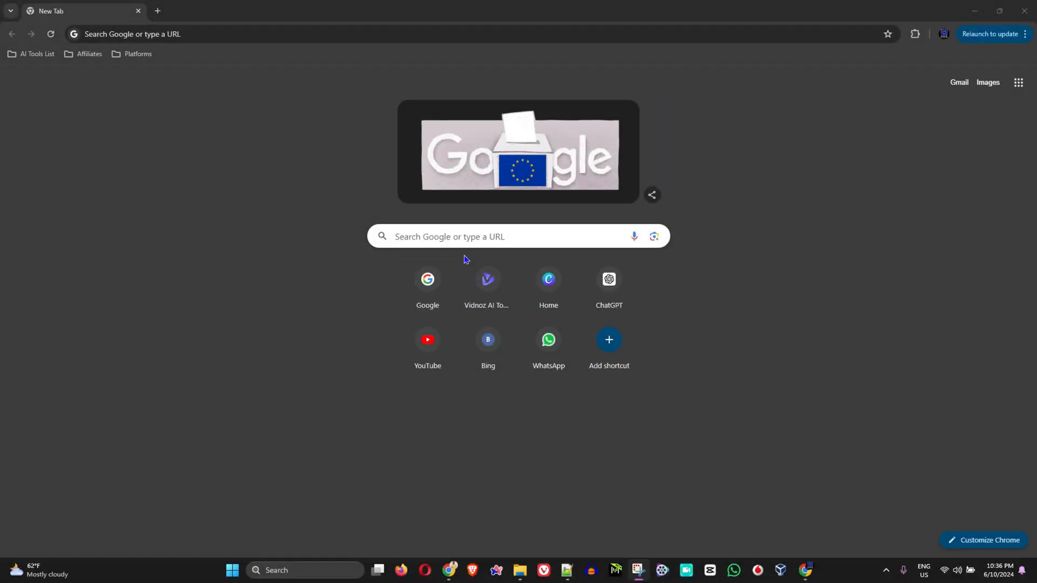
# Step: Search Google for 'op' and open the OpenAI website from the results
pyautogui.click(609, 279)
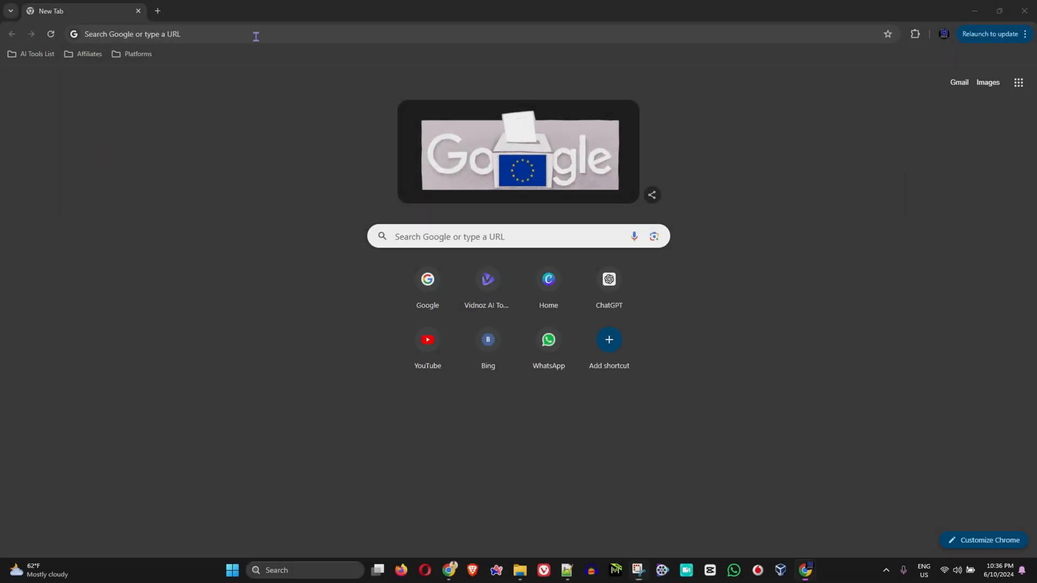
pyautogui.write('op')
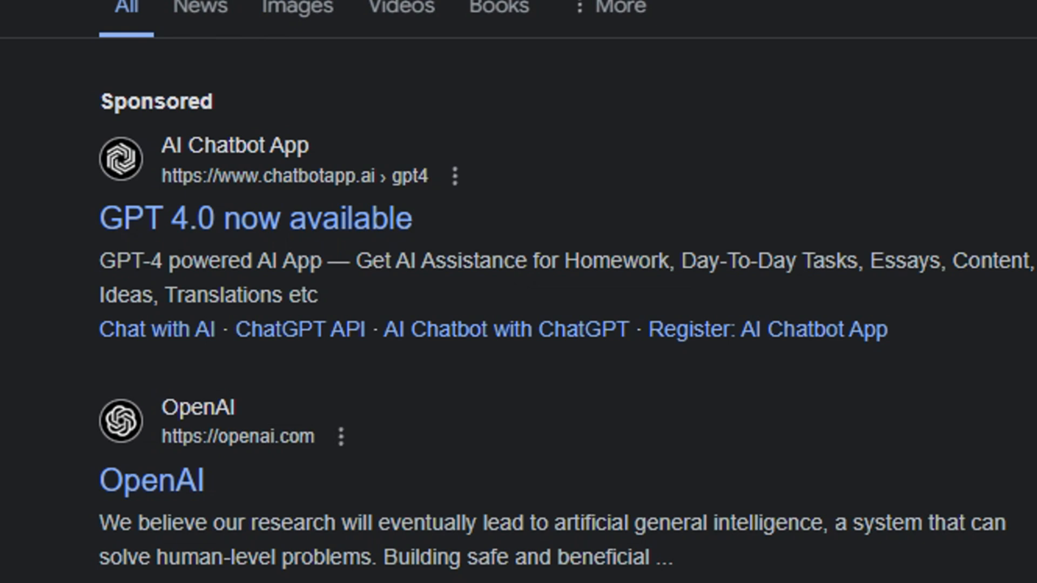
pyautogui.scroll(-3)
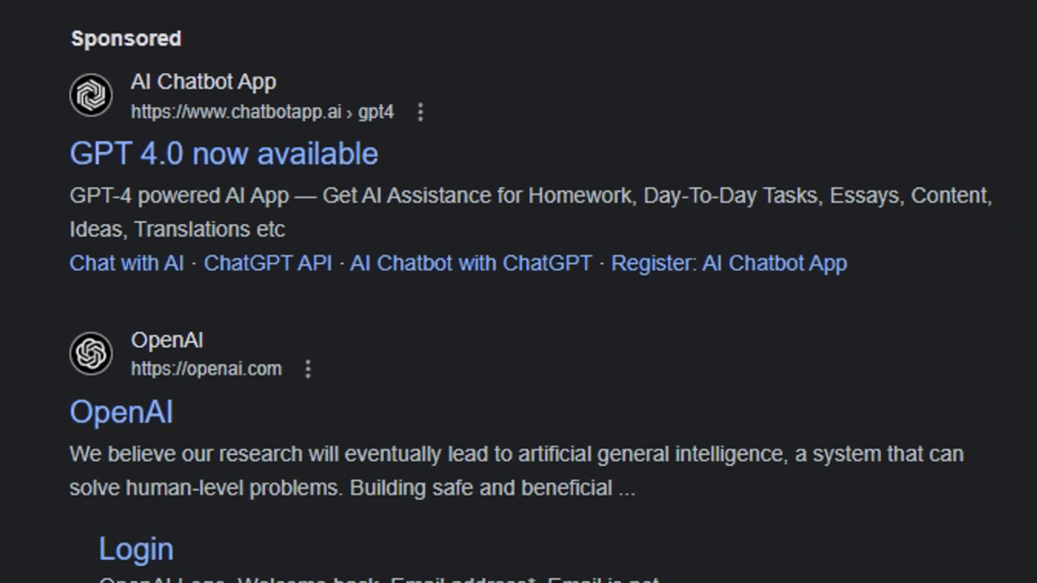
pyautogui.click(121, 413)
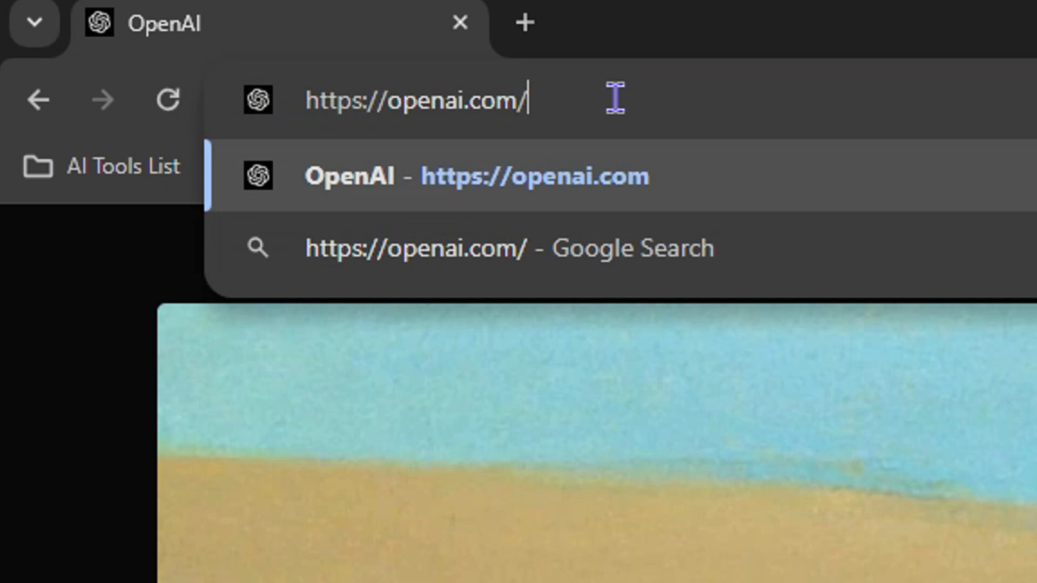
# Step: Reach the Download ChatGPT page via 'chat' and review the iOS/Android availability text
pyautogui.write('chat')
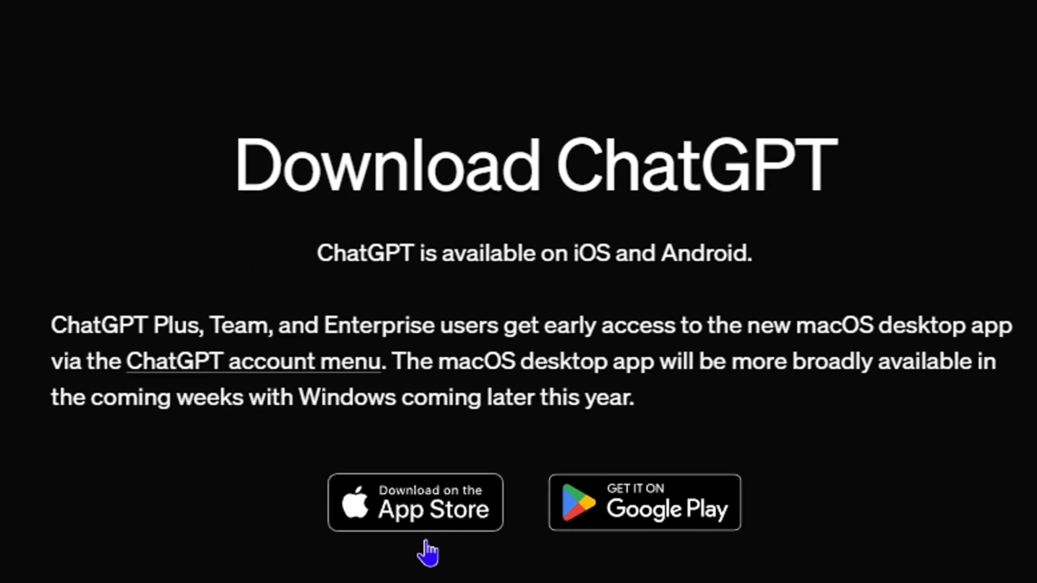
pyautogui.moveTo(406, 523)
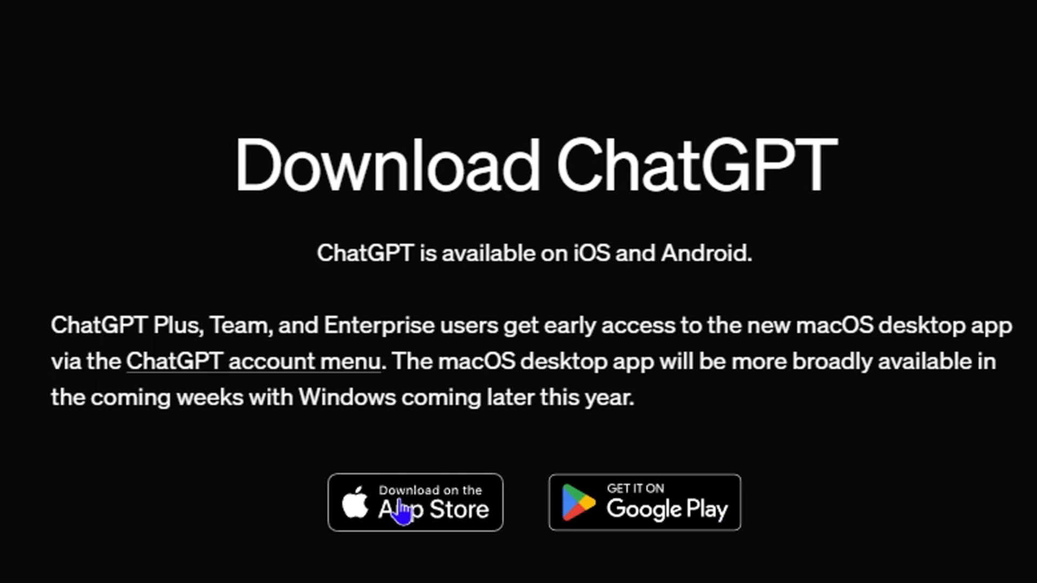
pyautogui.moveTo(215, 557)
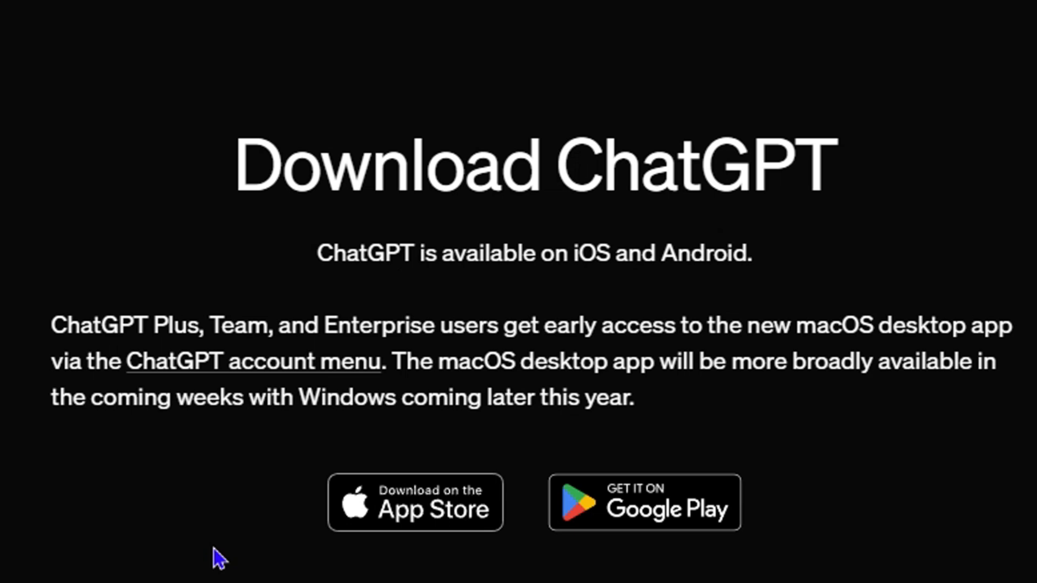
pyautogui.moveTo(201, 542)
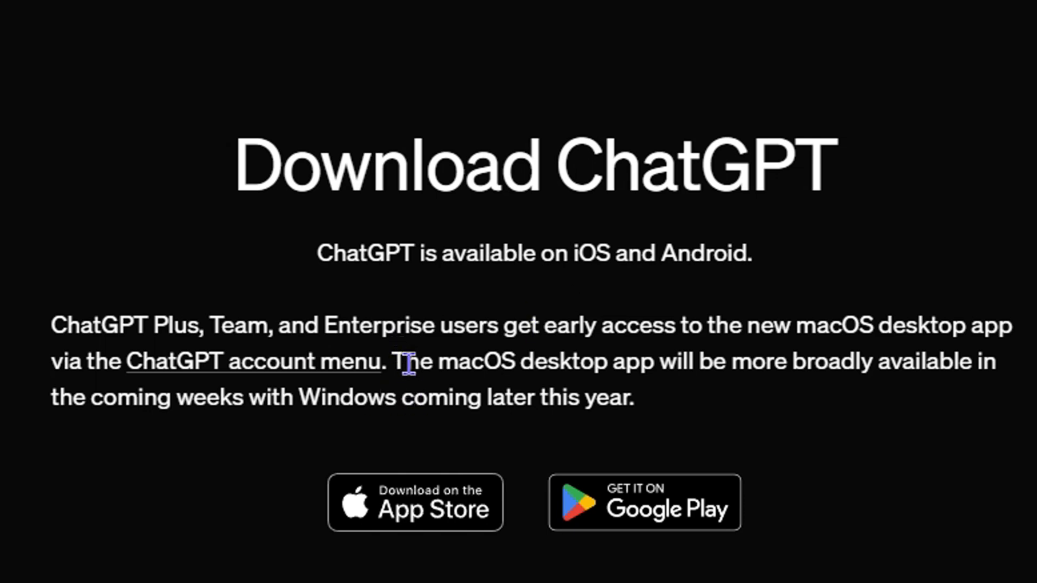
pyautogui.moveTo(725, 398)
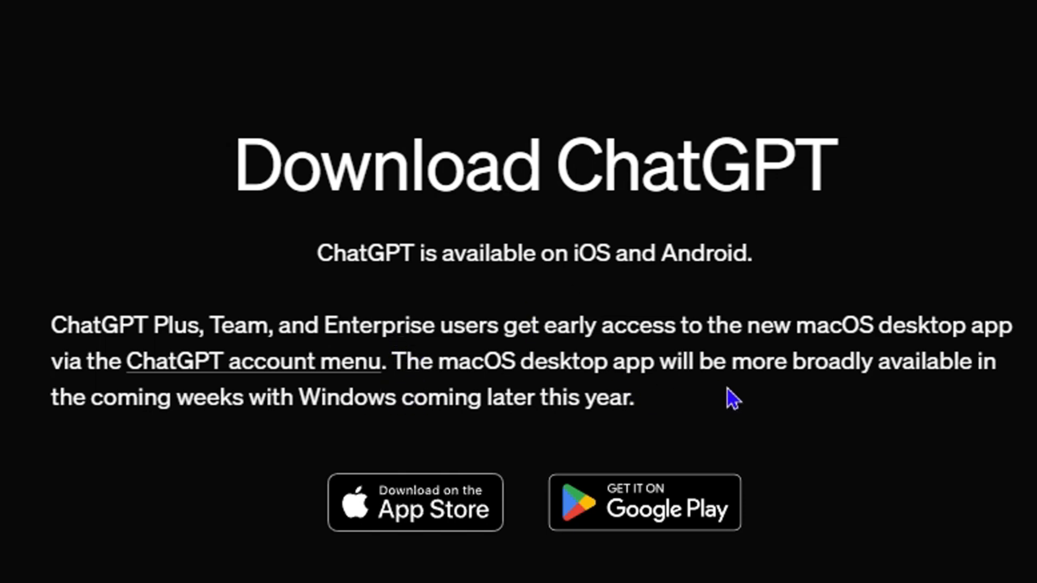
pyautogui.moveTo(987, 378)
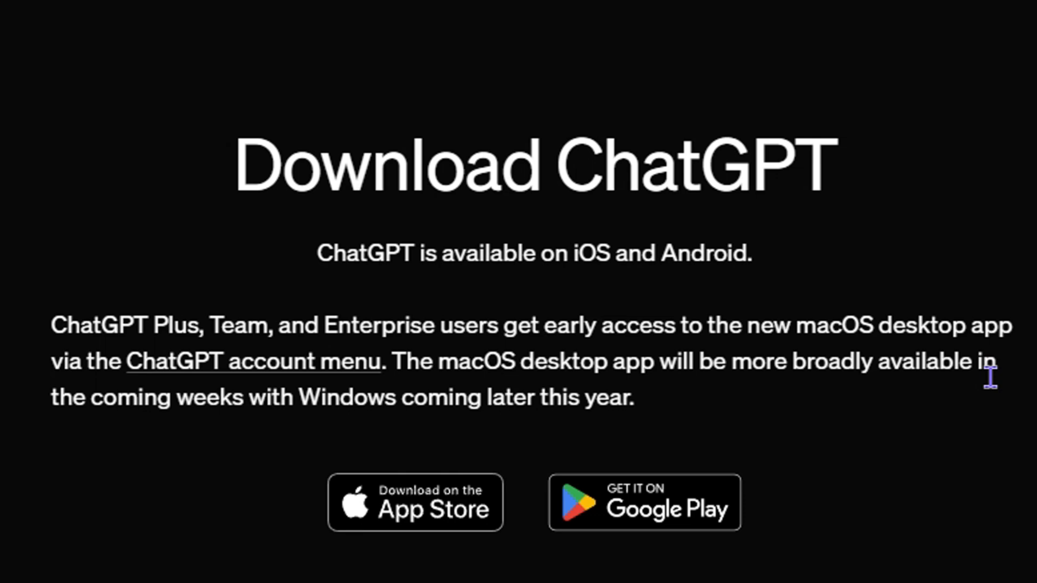
pyautogui.moveTo(206, 431)
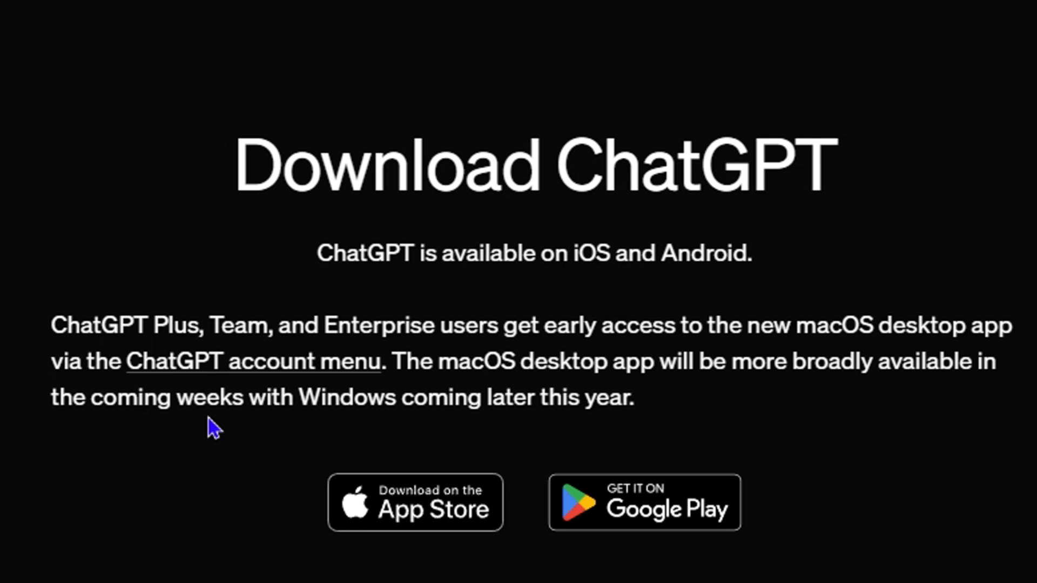
pyautogui.moveTo(244, 395)
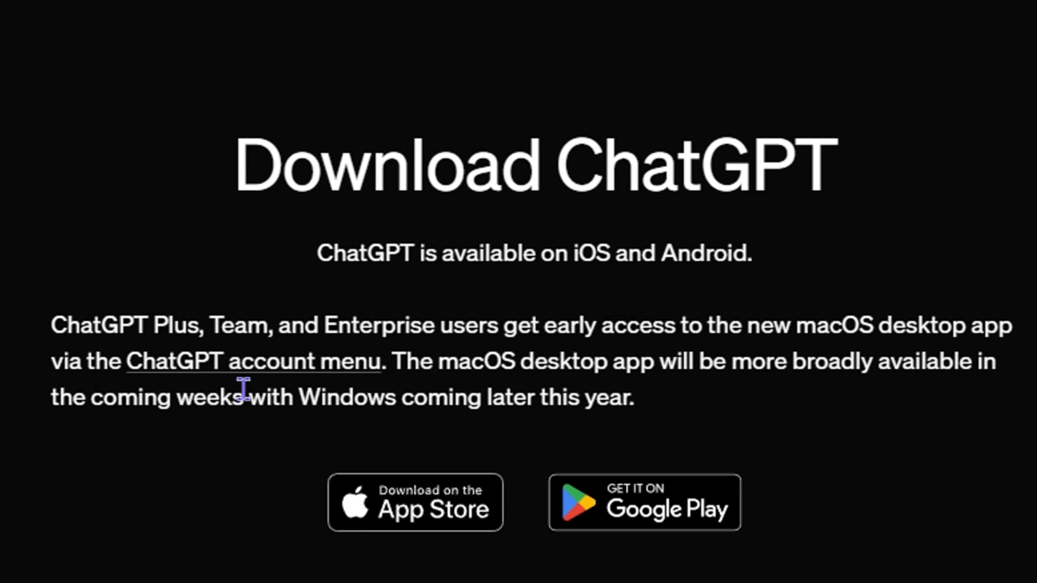
pyautogui.moveTo(247, 477)
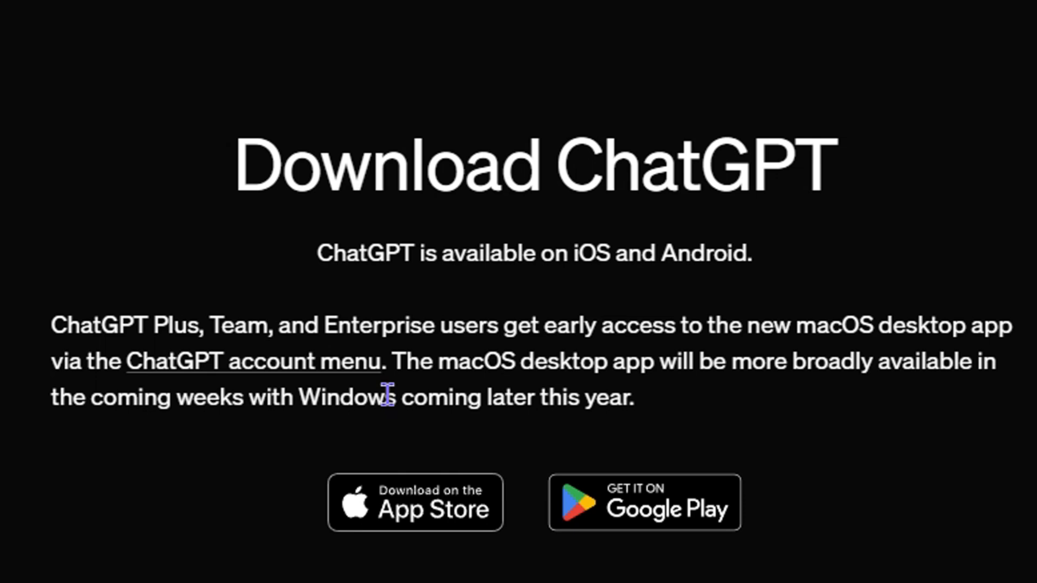
pyautogui.moveTo(384, 396); pyautogui.dragTo(642, 396)
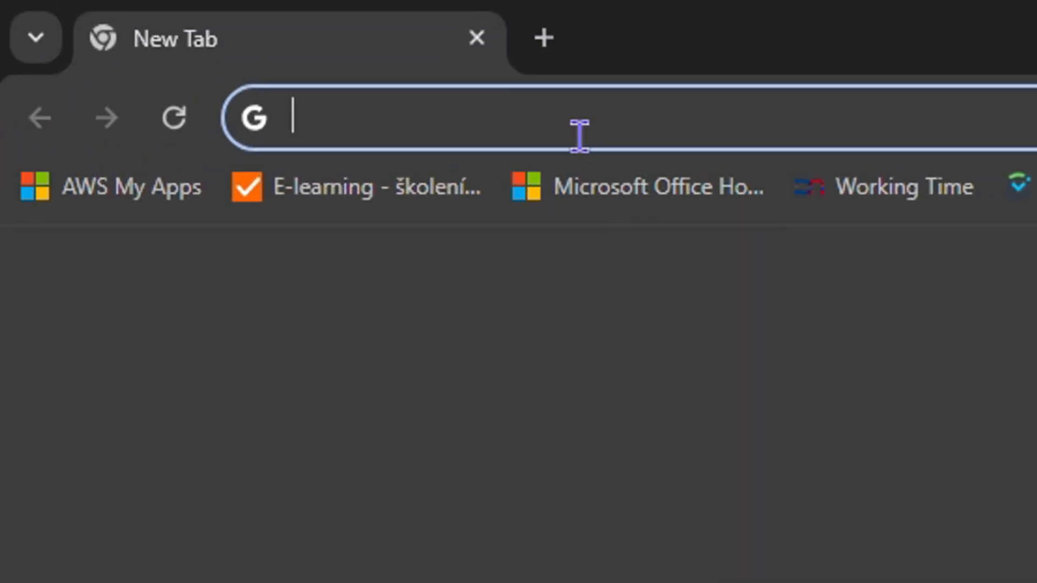
# Step: Load chatgpt.com from the address bar to show the ChatGPT chat home page
pyautogui.write('chatgpt.com')
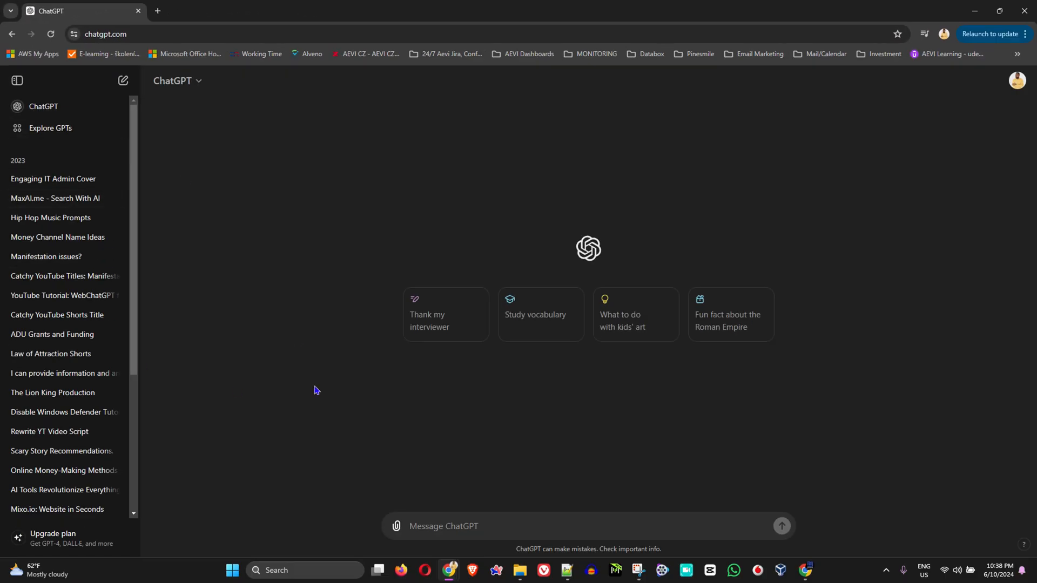
pyautogui.moveTo(408, 235)
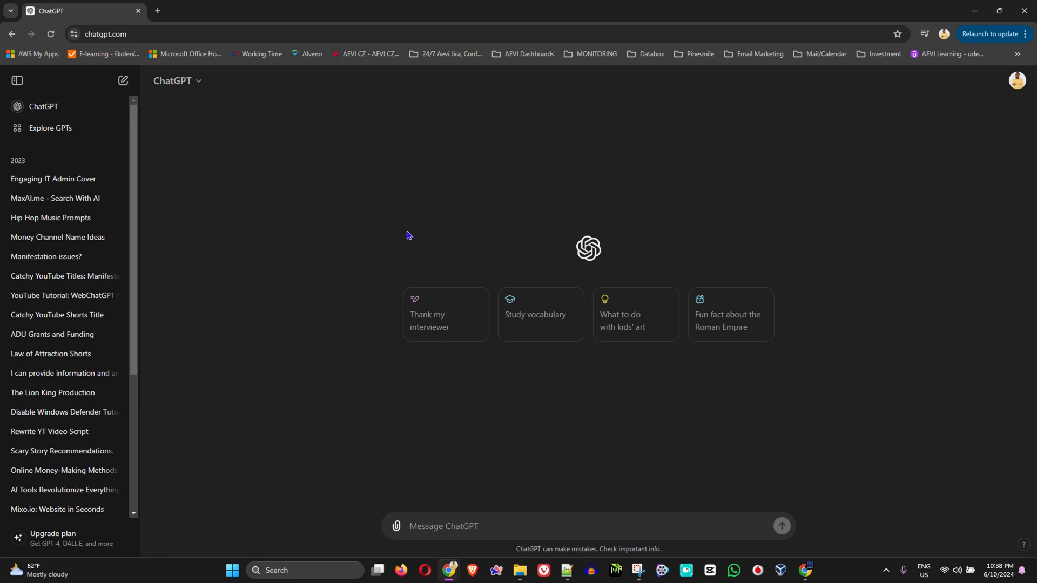
pyautogui.moveTo(384, 272)
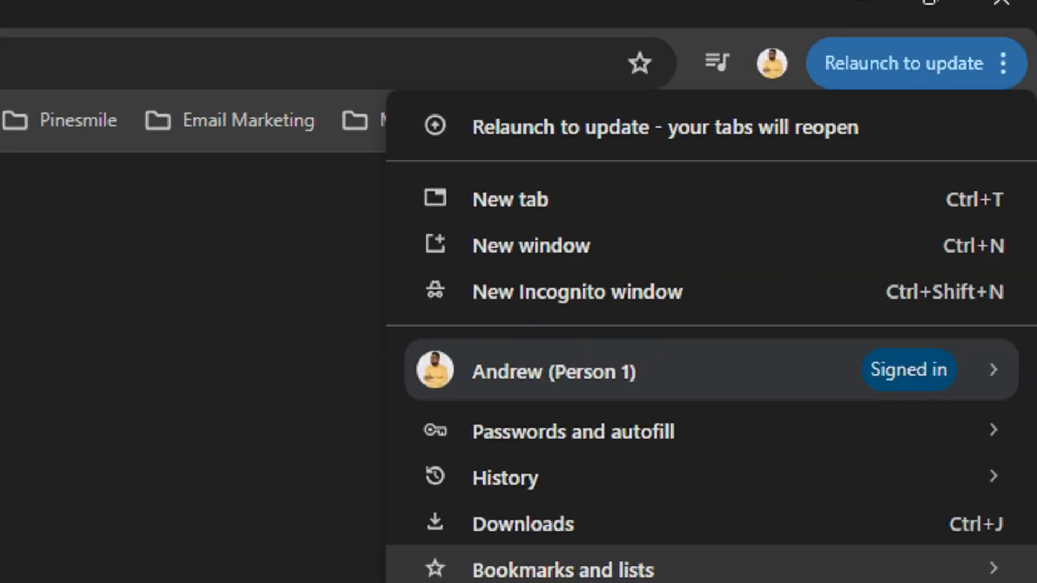
pyautogui.moveTo(545, 259)
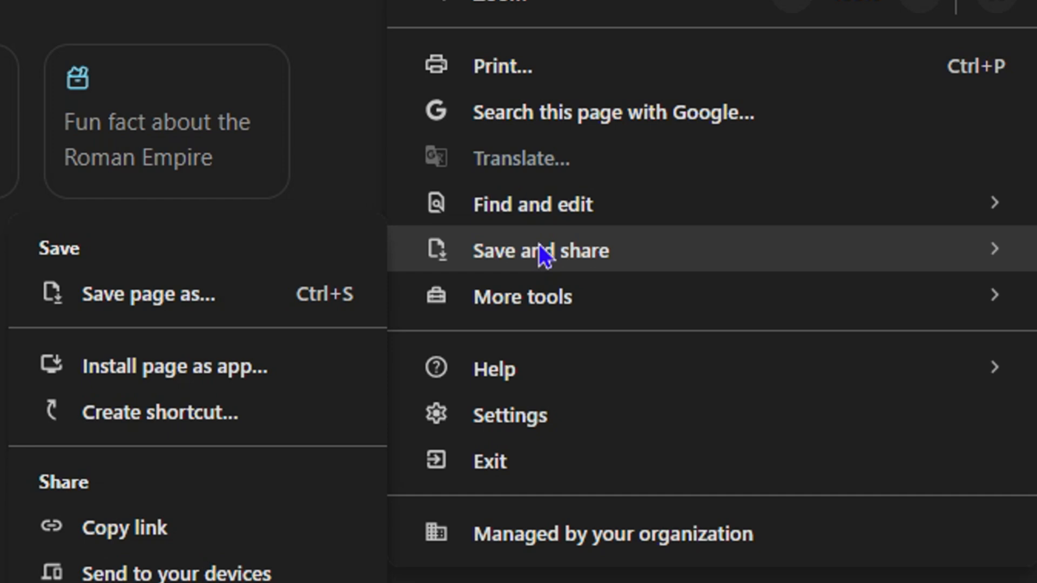
pyautogui.moveTo(110, 379)
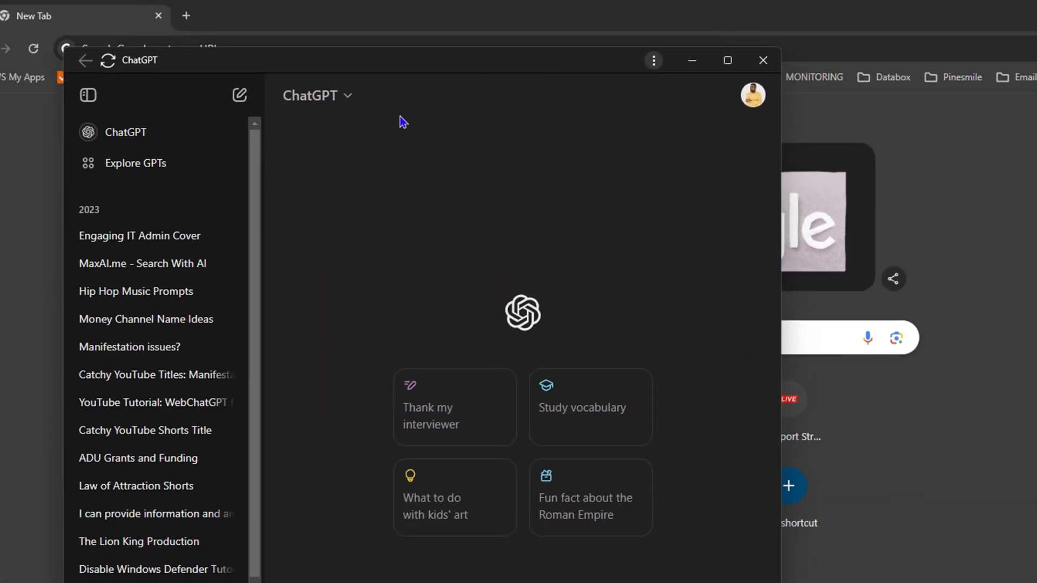
pyautogui.moveTo(652, 145)
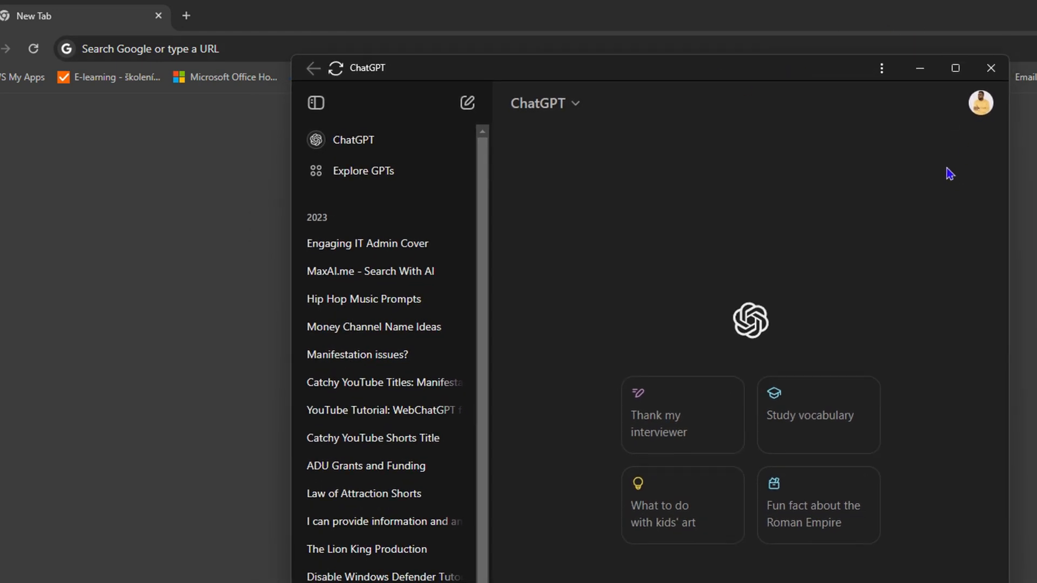
pyautogui.moveTo(1027, 76)
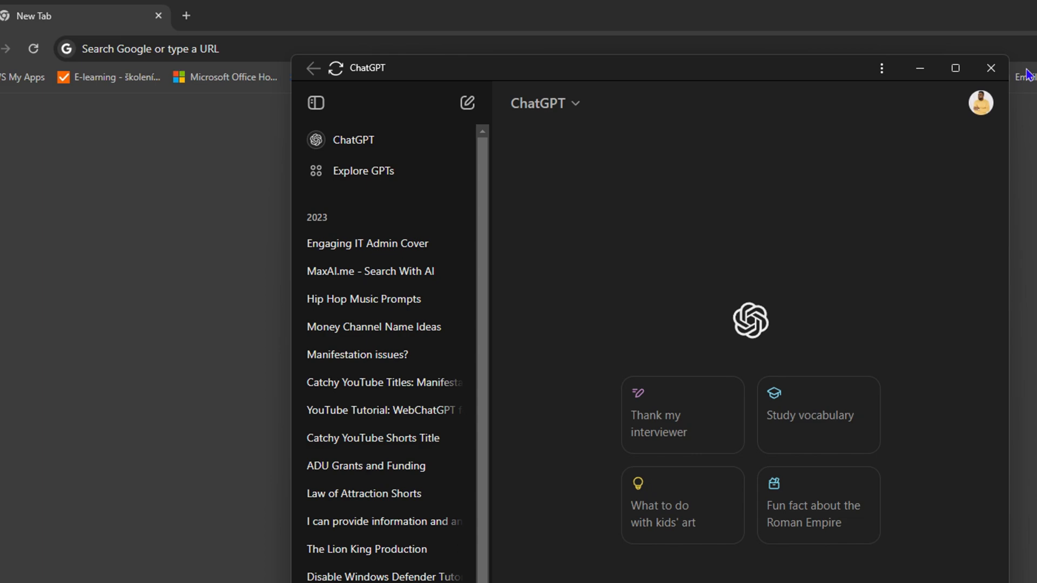
pyautogui.moveTo(918, 69)
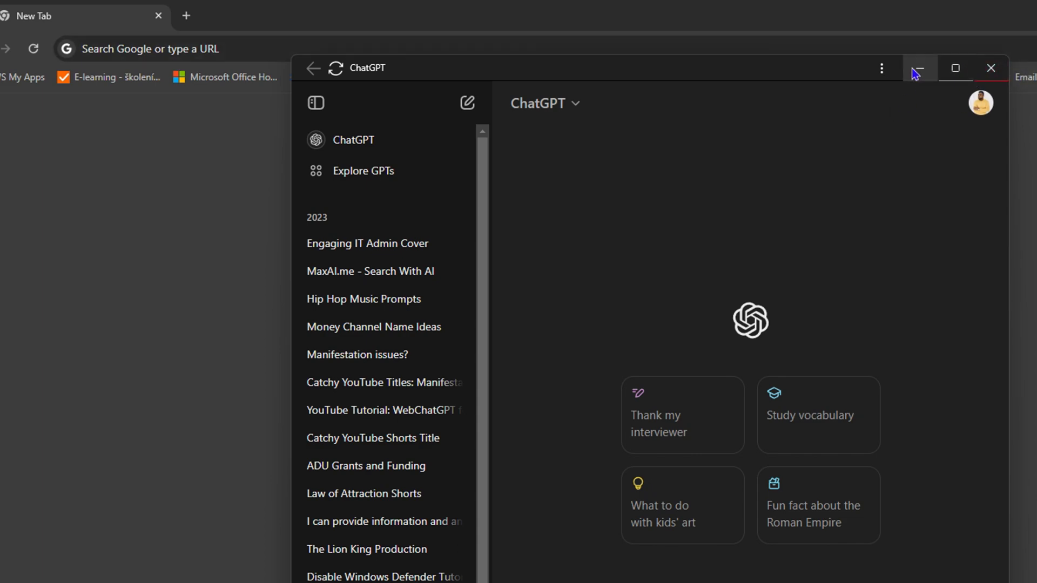
# Step: Minimize the standalone ChatGPT app window to the taskbar
pyautogui.click(881, 67)
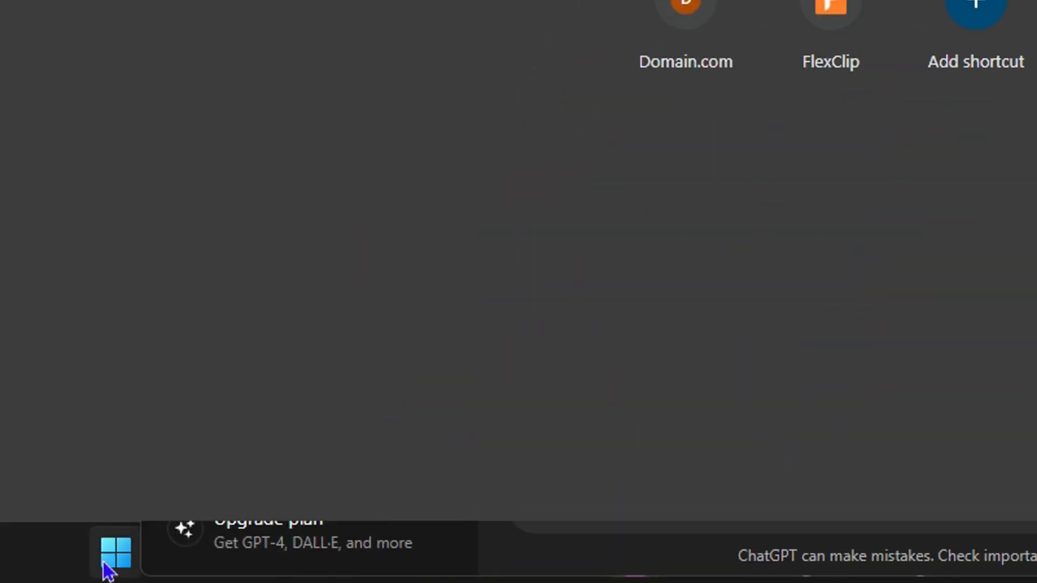
# Step: Search Start for 'chatGPT' and pin the ChatGPT app to the taskbar
pyautogui.click(116, 552)
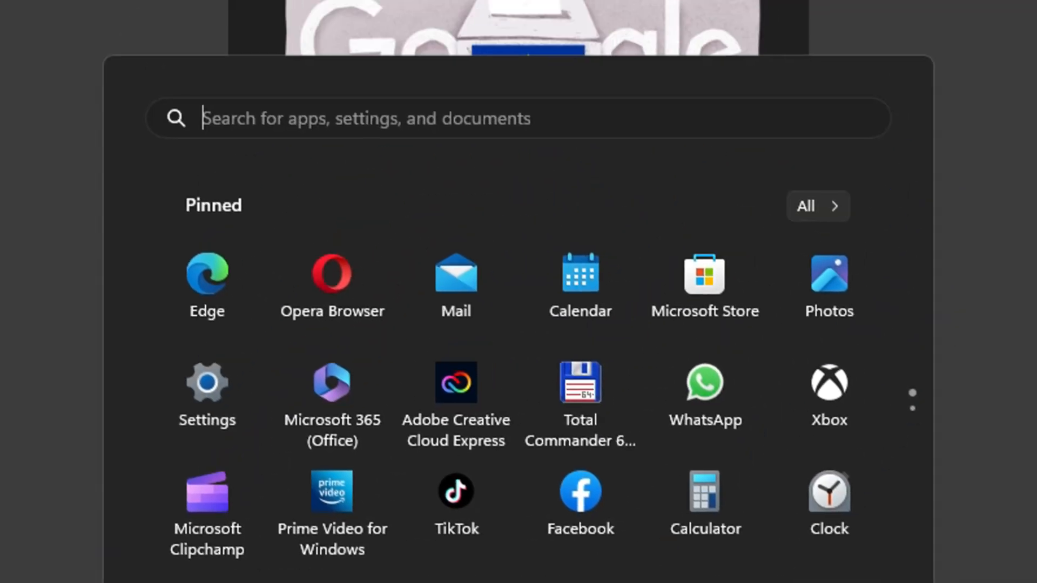
pyautogui.write('chatGPT')
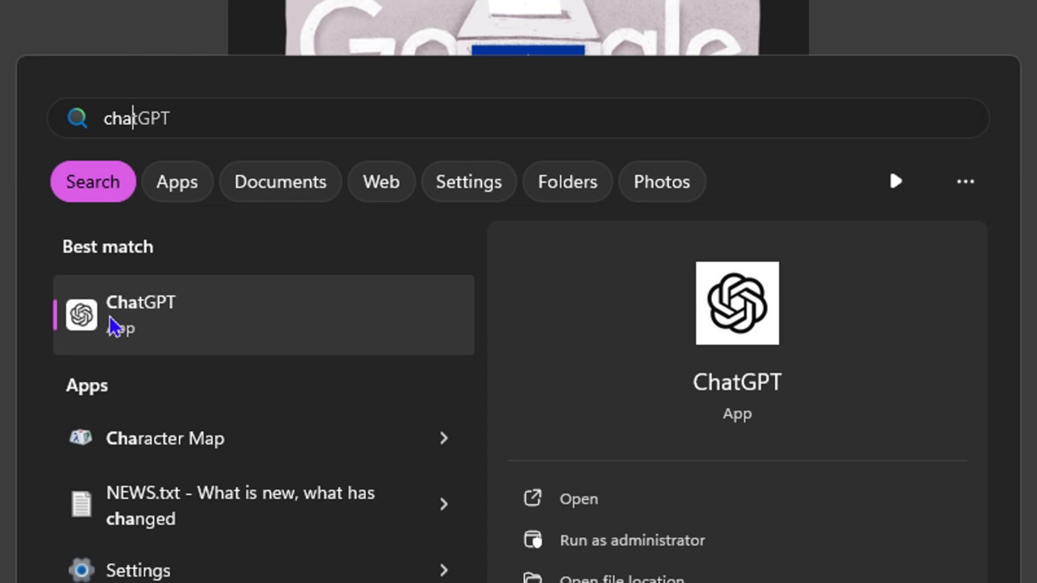
pyautogui.moveTo(113, 324)
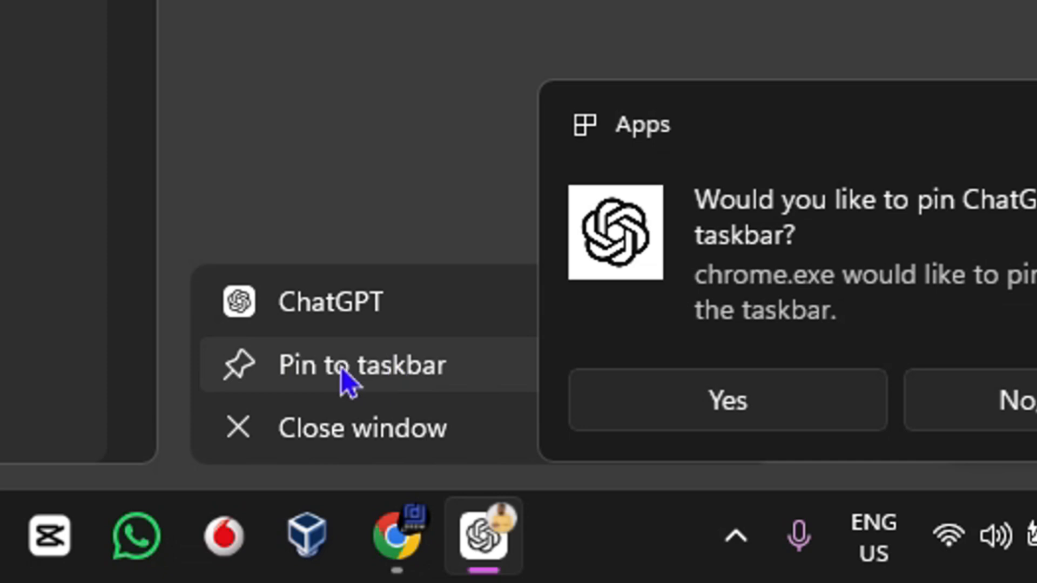
pyautogui.click(345, 365)
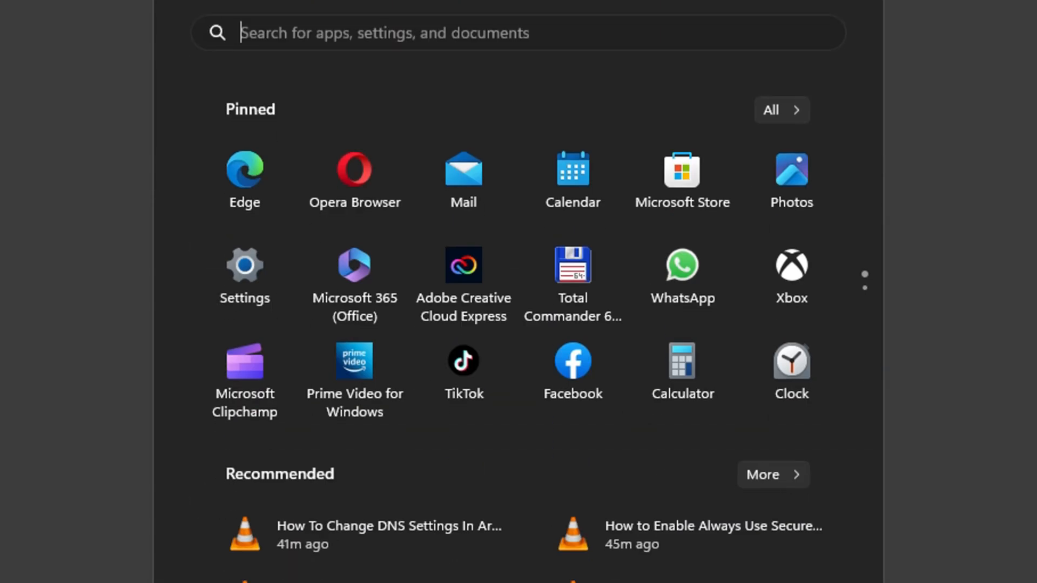
# Step: Search Start again for 'chatGPT' to confirm the installed app appears
pyautogui.write('chatGPT')
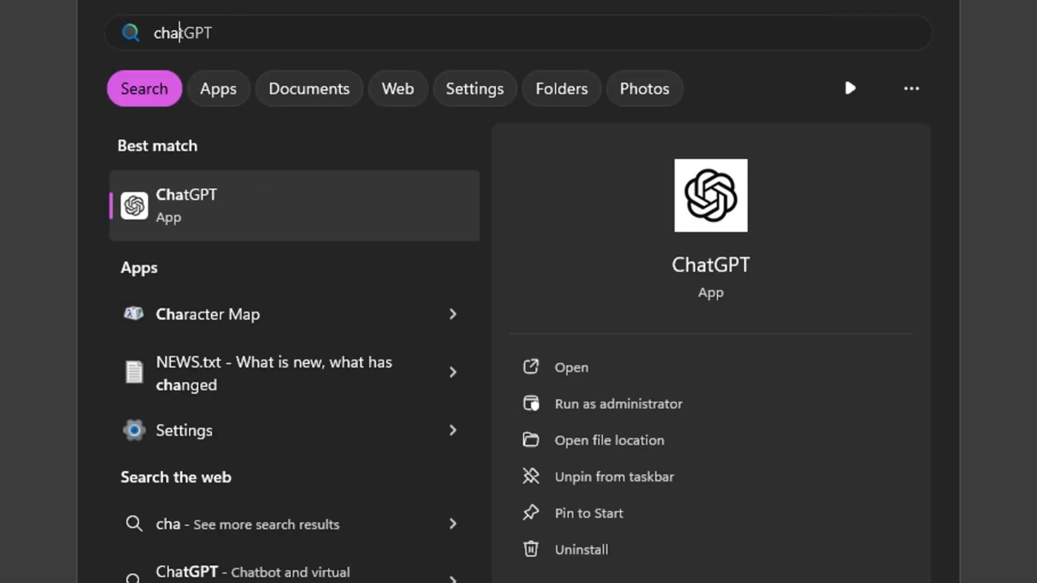